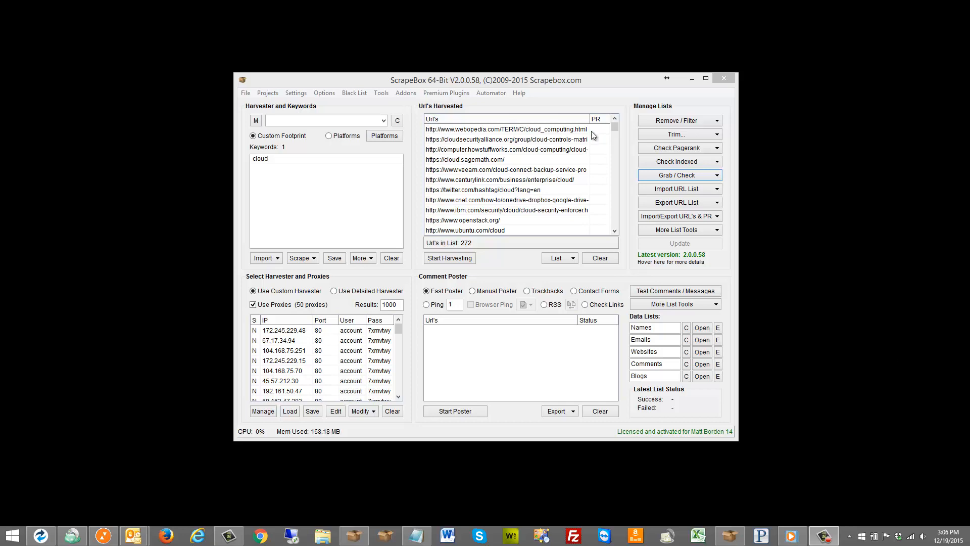
Try the Grab emails from harvested URL list tool, then leave it and return to the Grab/Check actions.
click(679, 175)
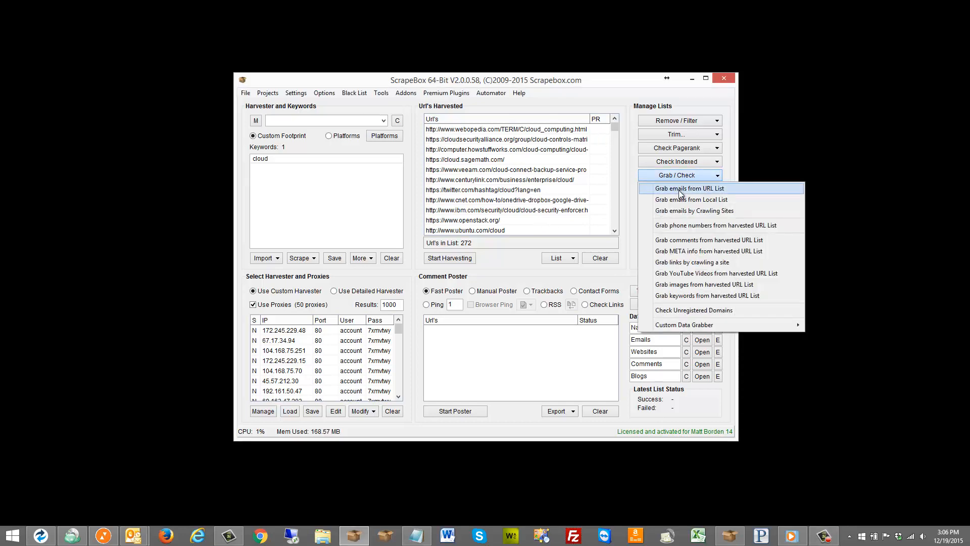
click(689, 188)
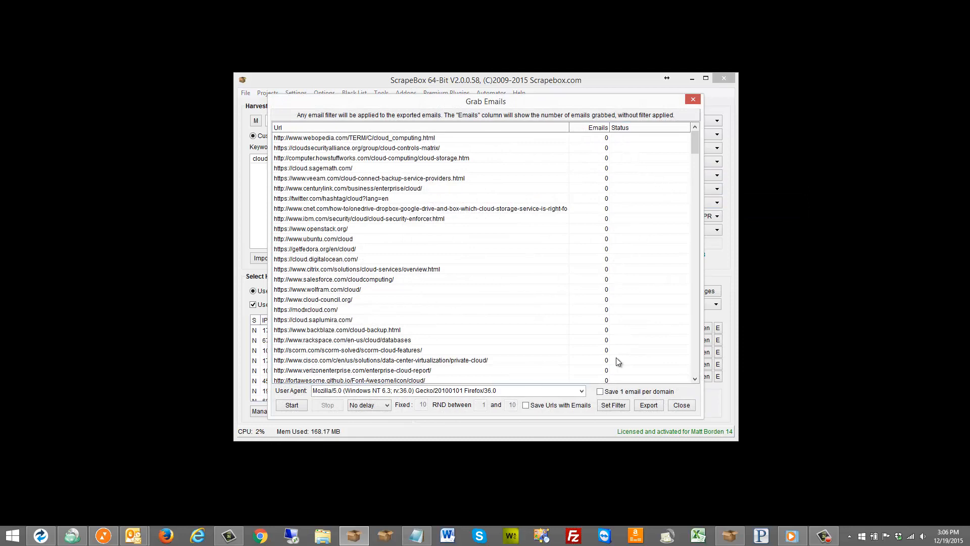
click(680, 405)
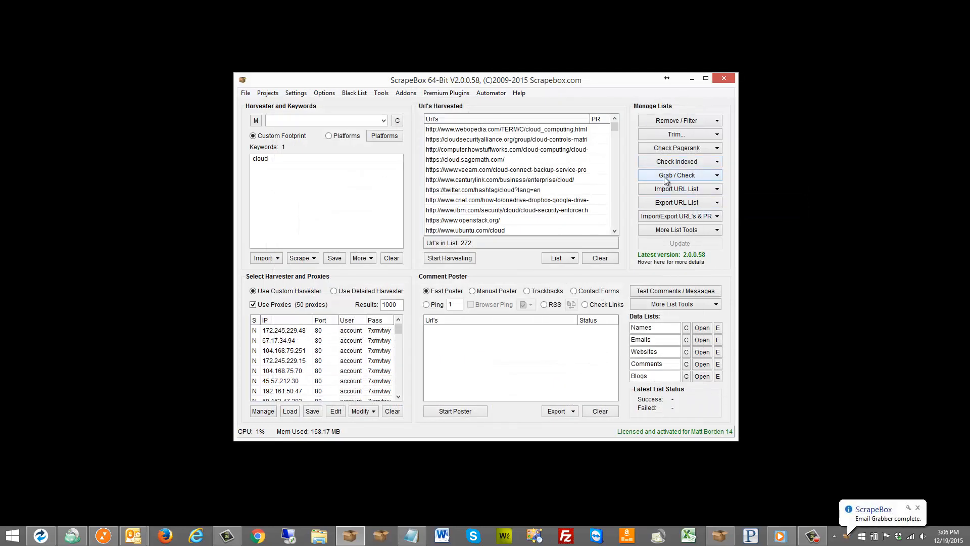
click(677, 175)
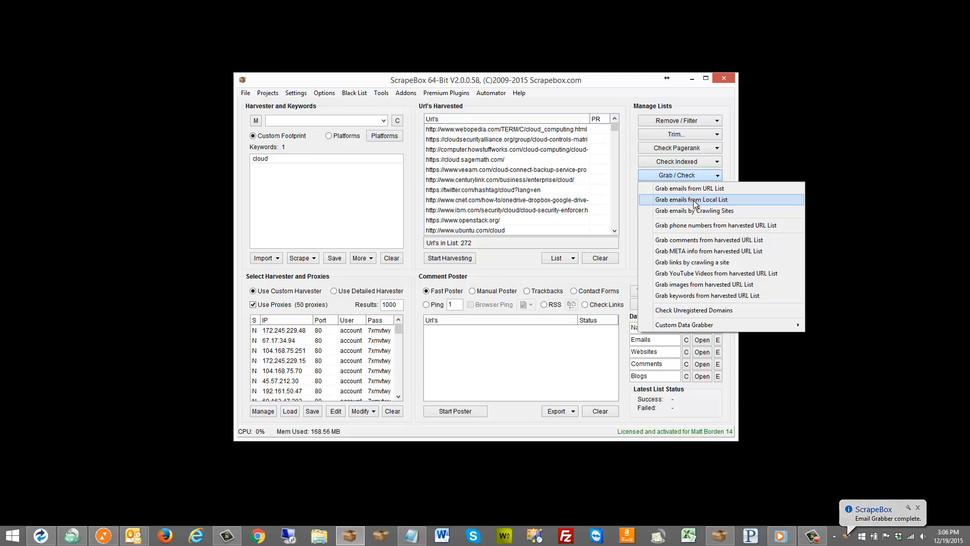
mouse_move(696, 210)
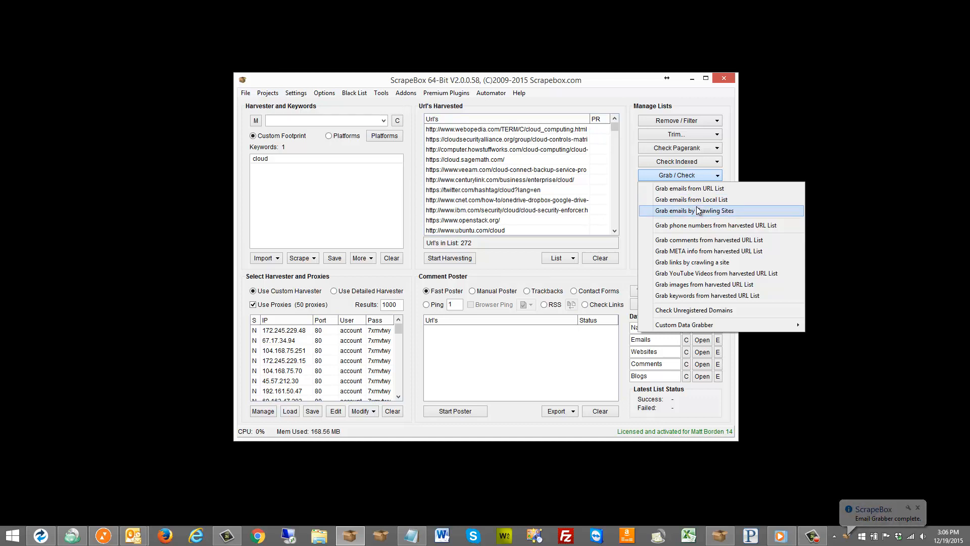
mouse_move(691, 216)
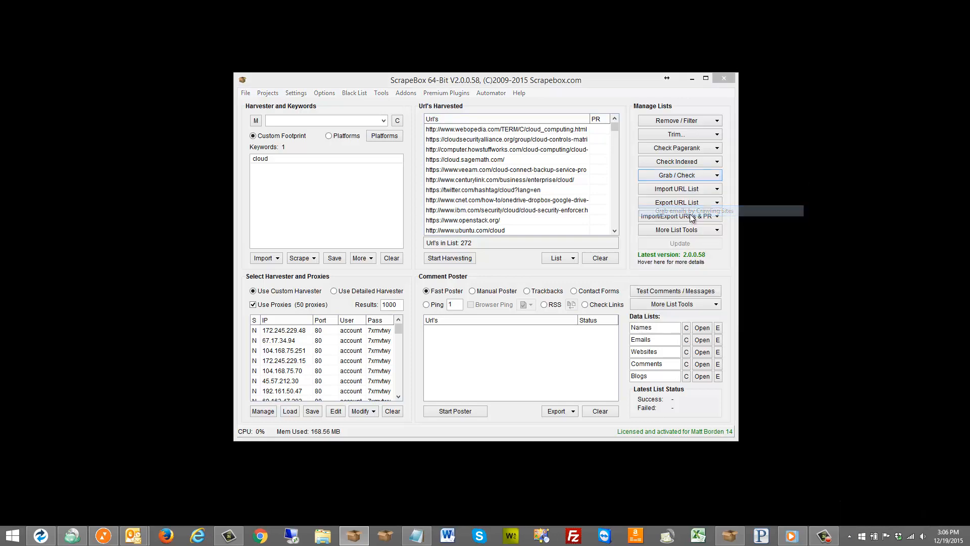
Switch to Grab emails by Crawling Sites, using the harvested URLs with crawl Level 3.
click(690, 211)
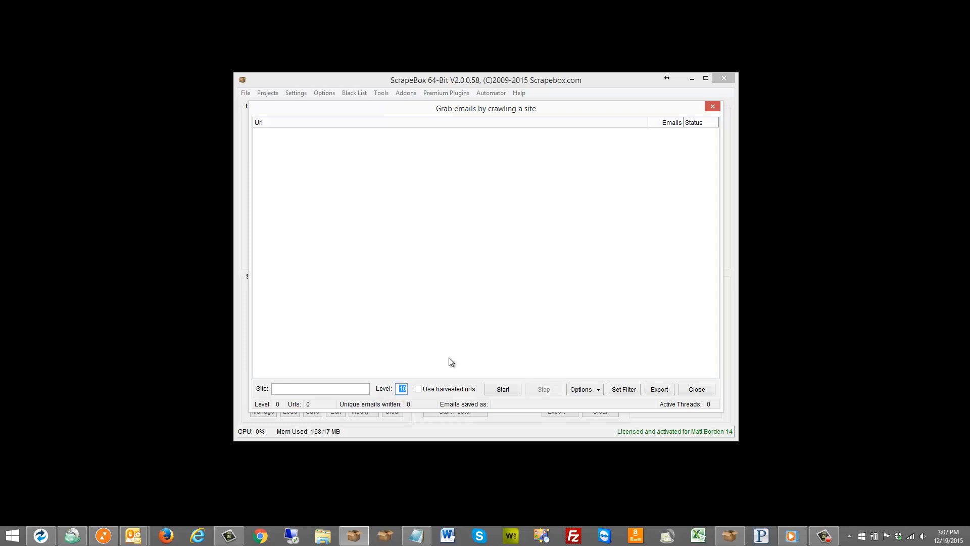
click(419, 388)
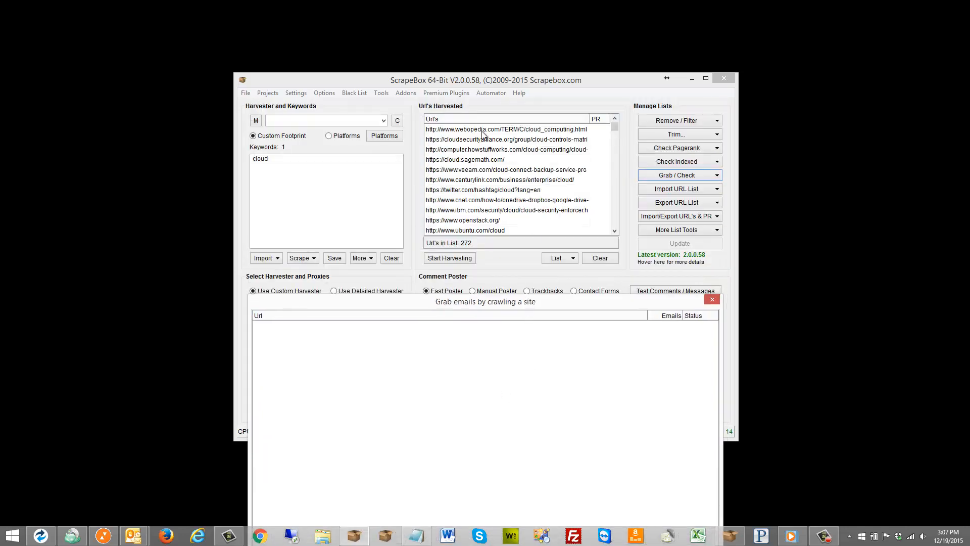
mouse_move(524, 221)
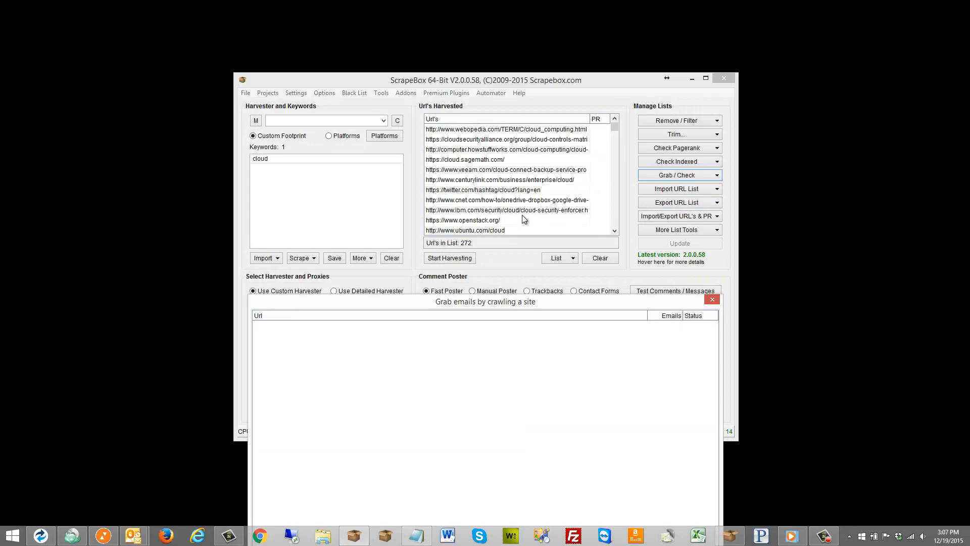
mouse_move(522, 234)
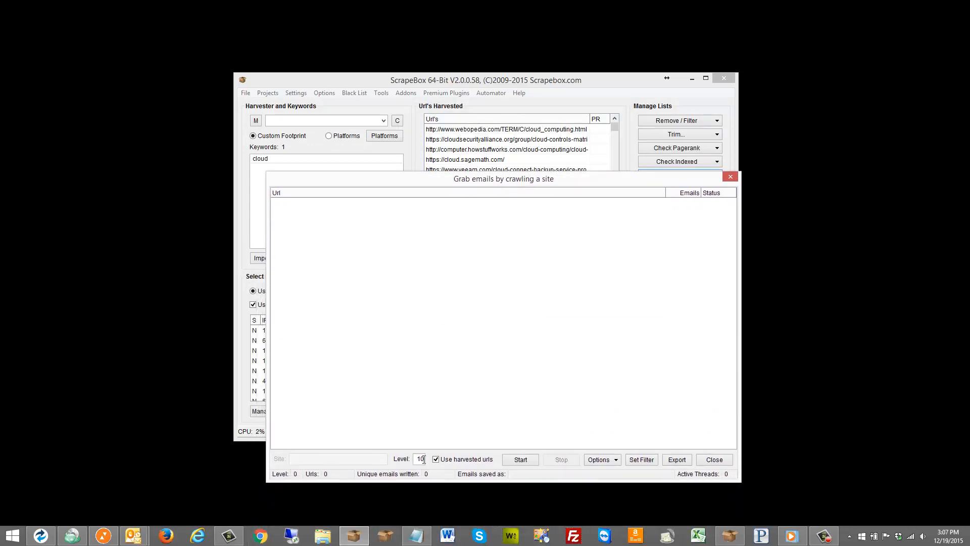
text(3)
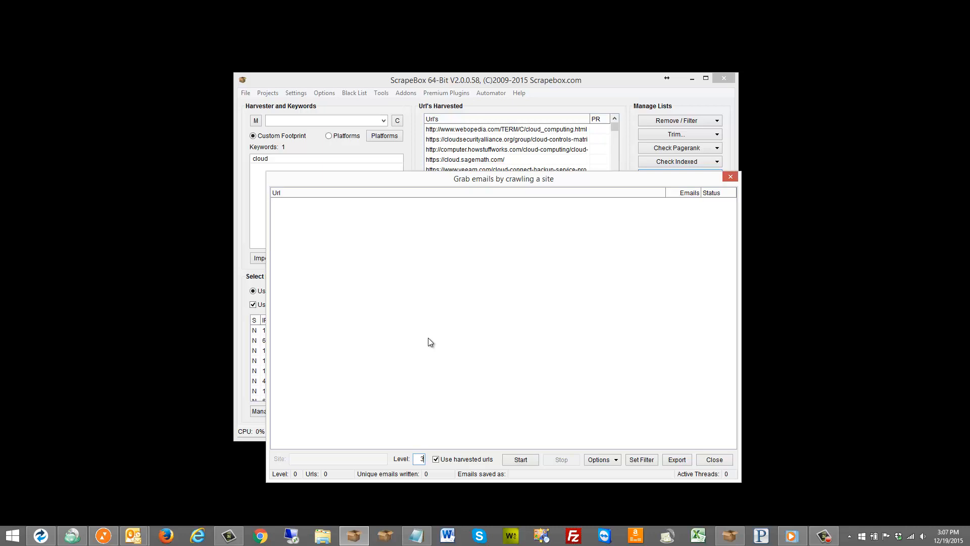
mouse_move(578, 186)
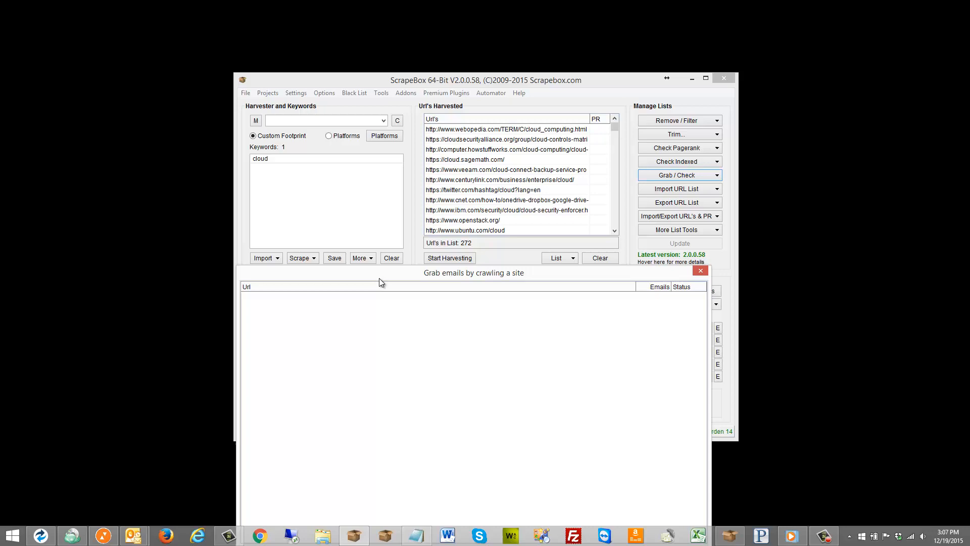
mouse_move(390, 279)
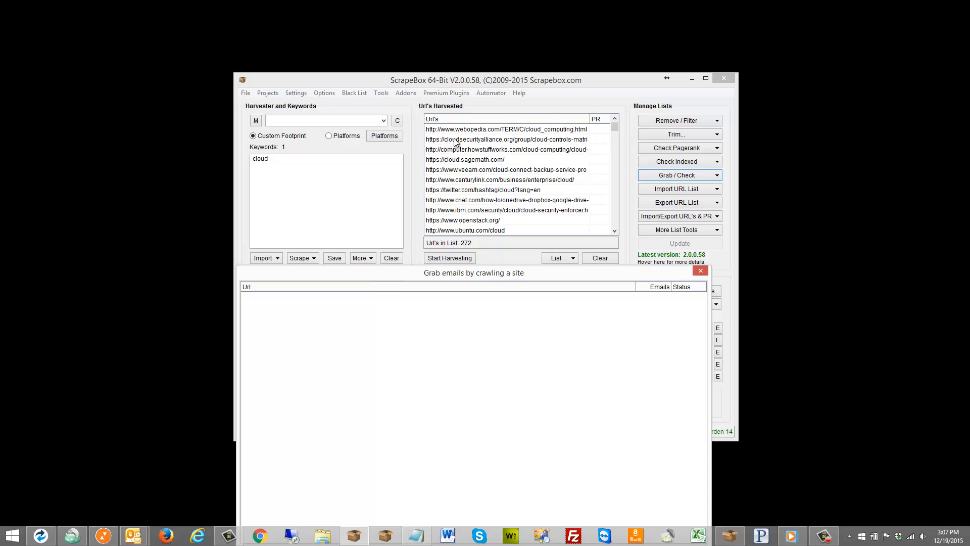
mouse_move(484, 138)
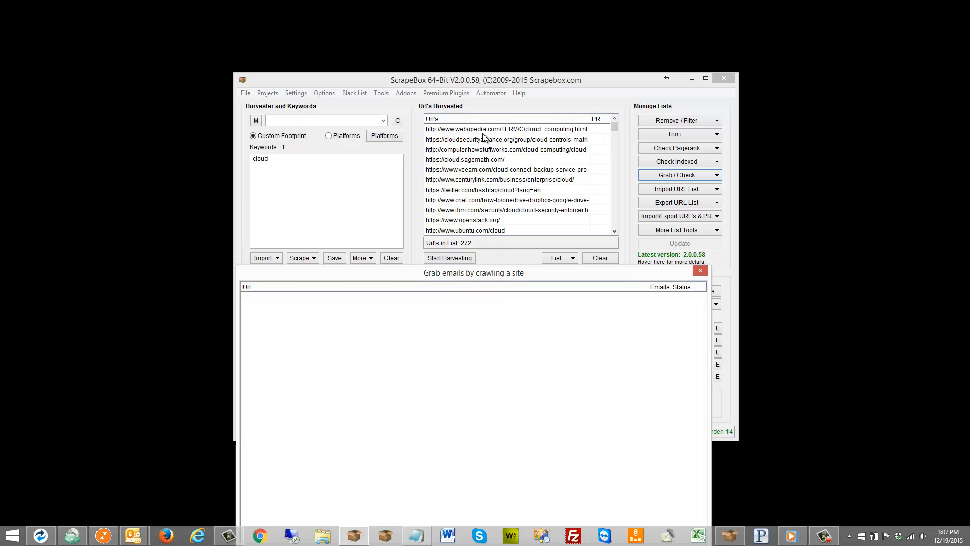
mouse_move(495, 280)
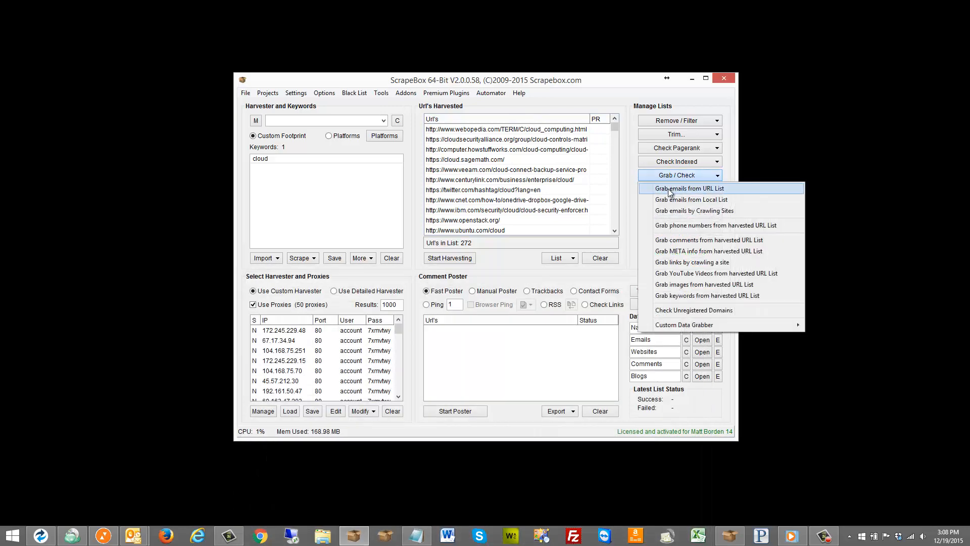
mouse_move(691, 199)
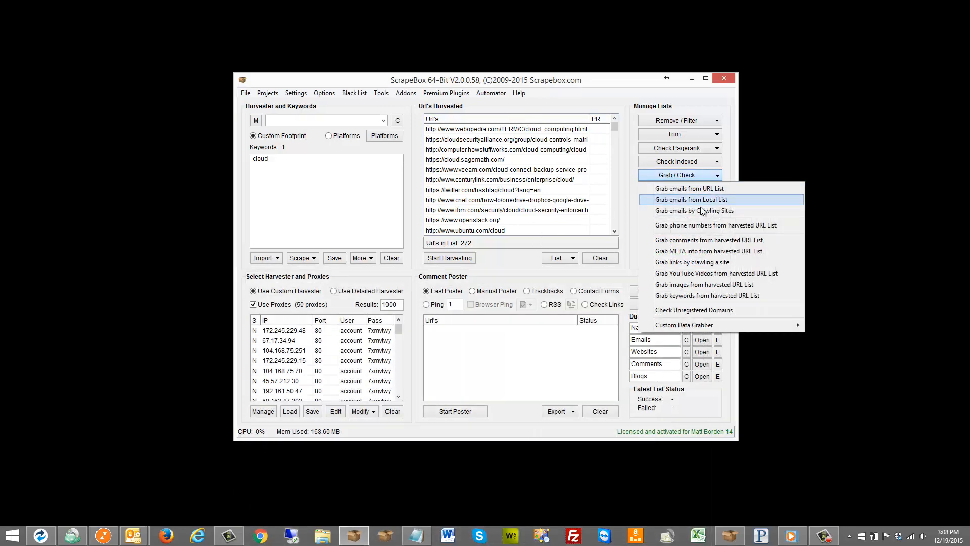
Set crawl depth Level 3 on the harvested URLs and leave the Email Filter with no rules.
click(694, 211)
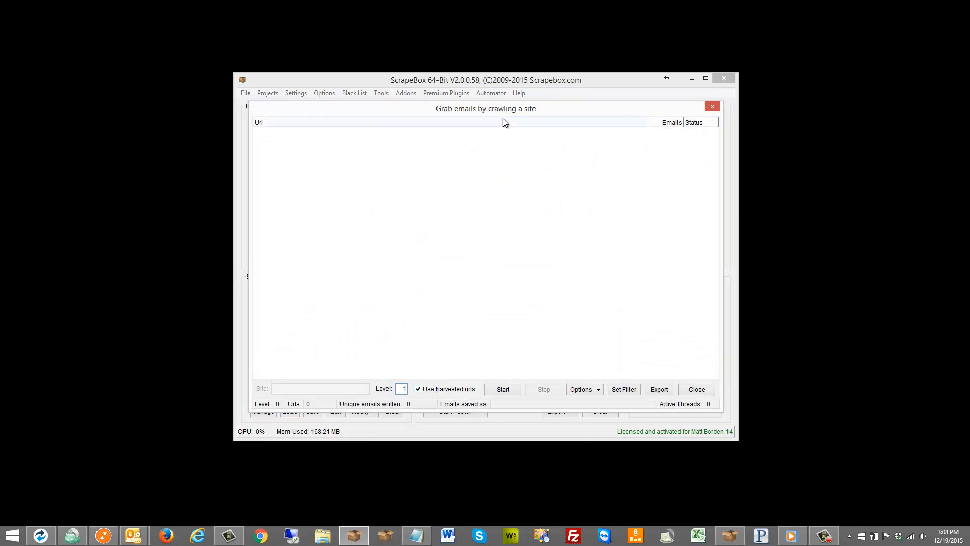
click(403, 388)
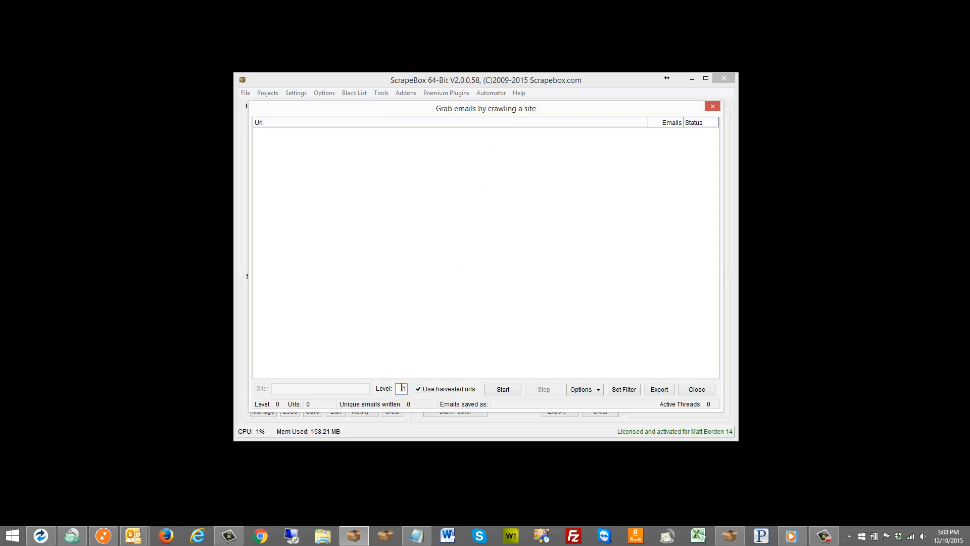
text(3)
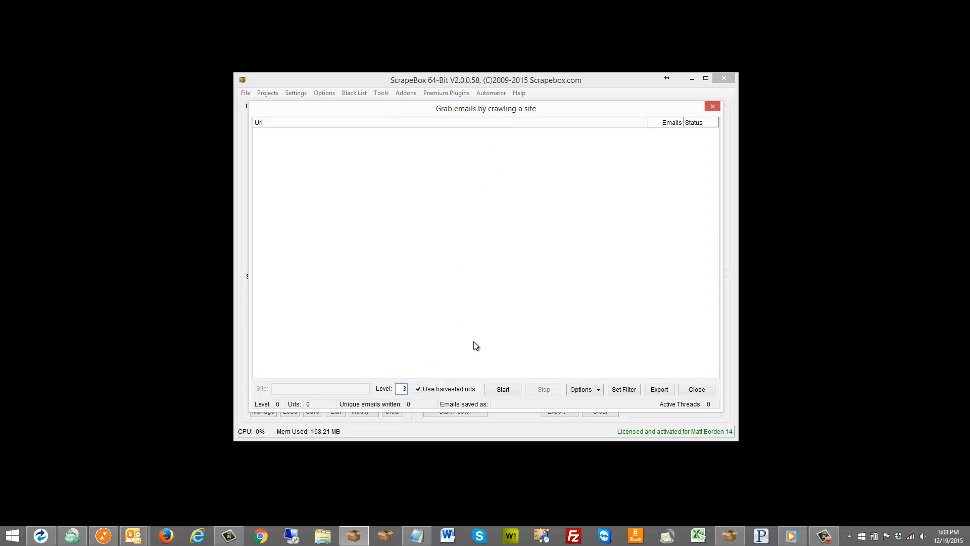
click(583, 388)
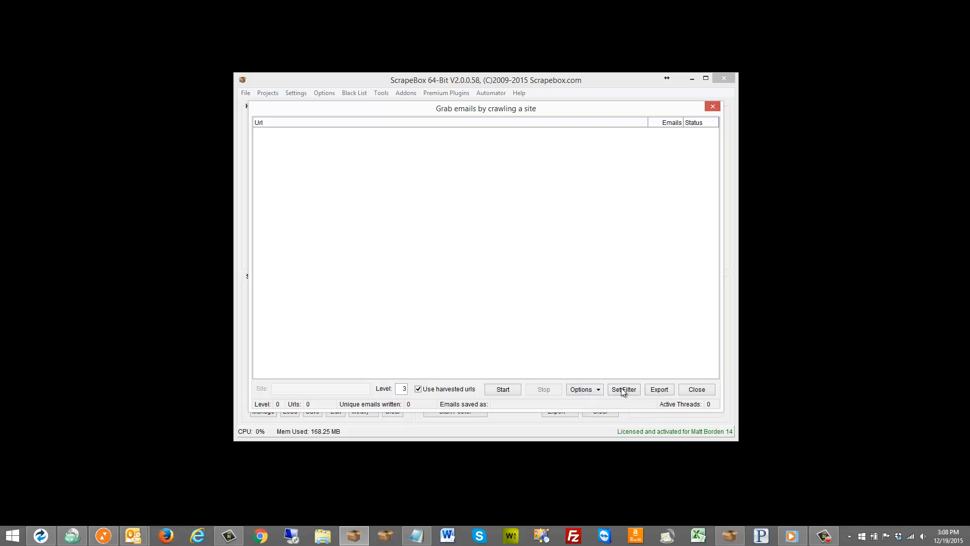
click(624, 389)
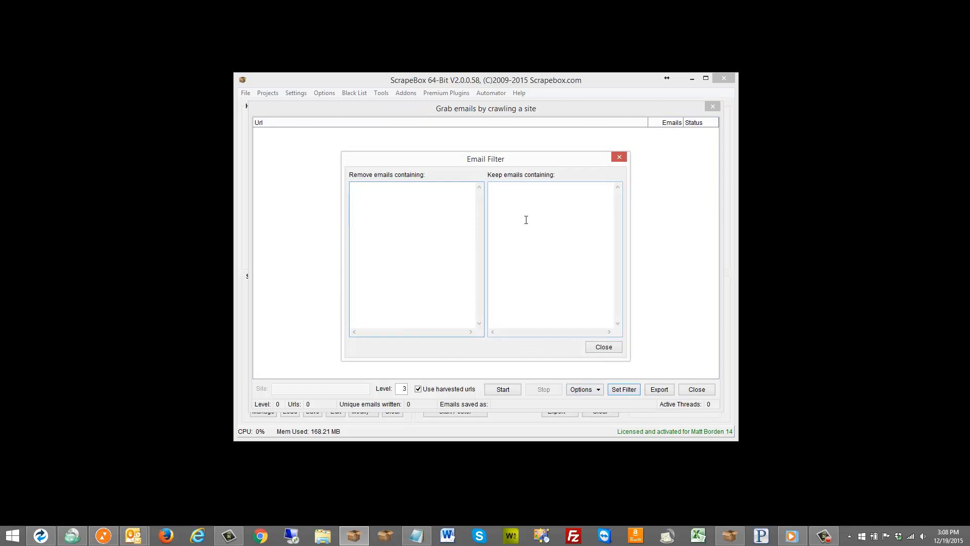
click(603, 346)
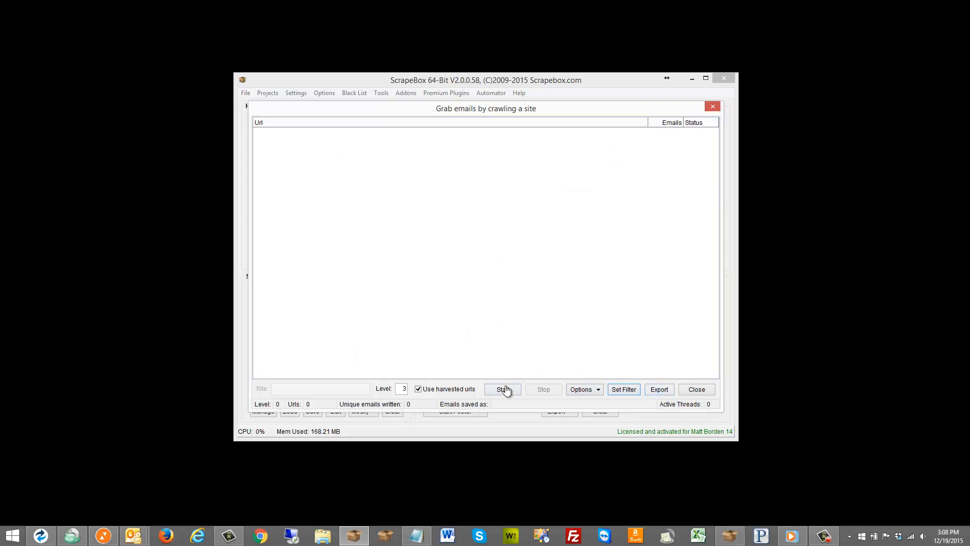
Run the depth-3 email crawl over the harvested URLs and stop it after 5 unique emails are written.
click(502, 389)
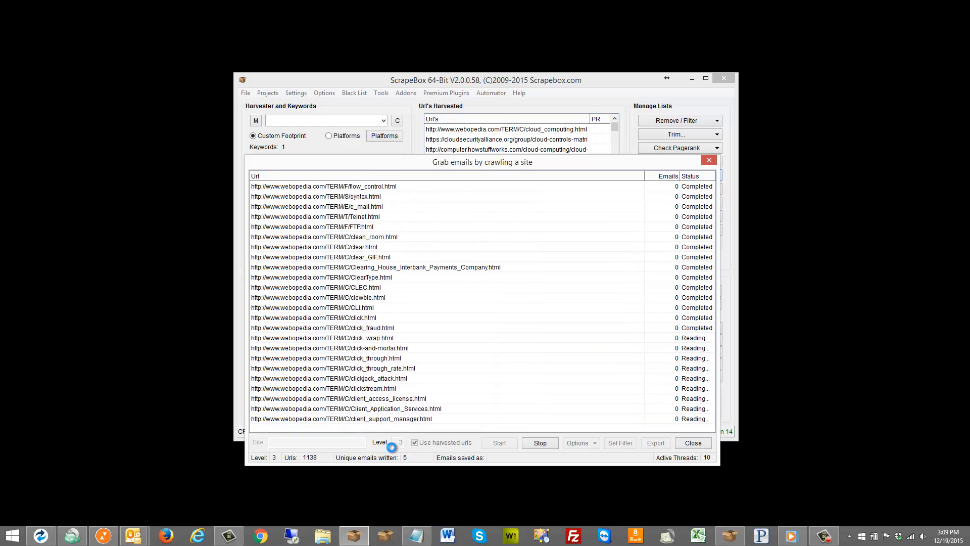
click(539, 443)
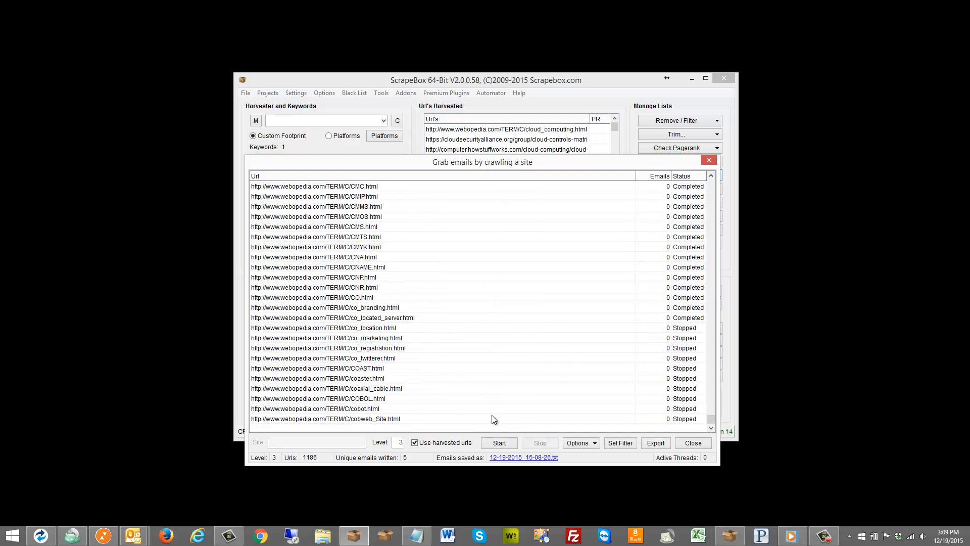
click(523, 457)
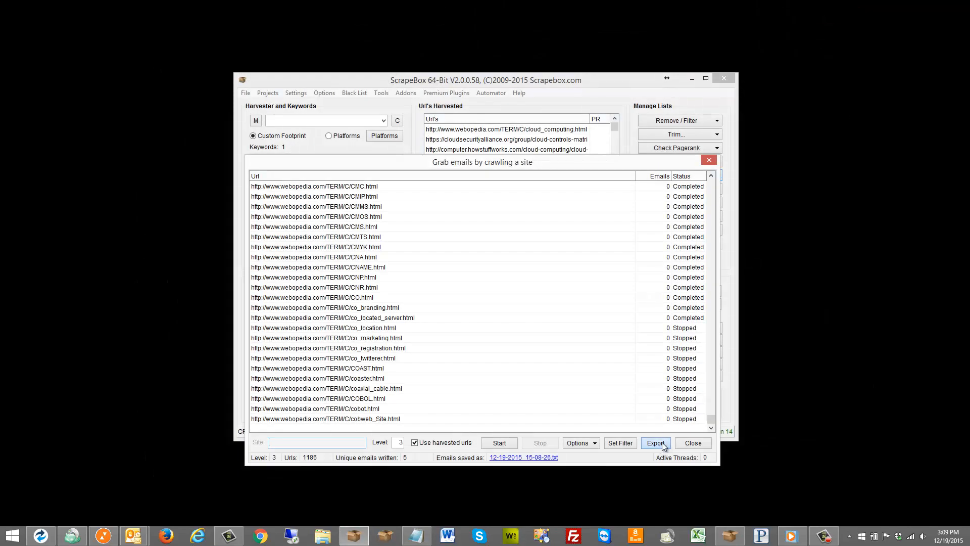
Cancel the Export emails as prompt and return to the main harvester screen.
click(655, 443)
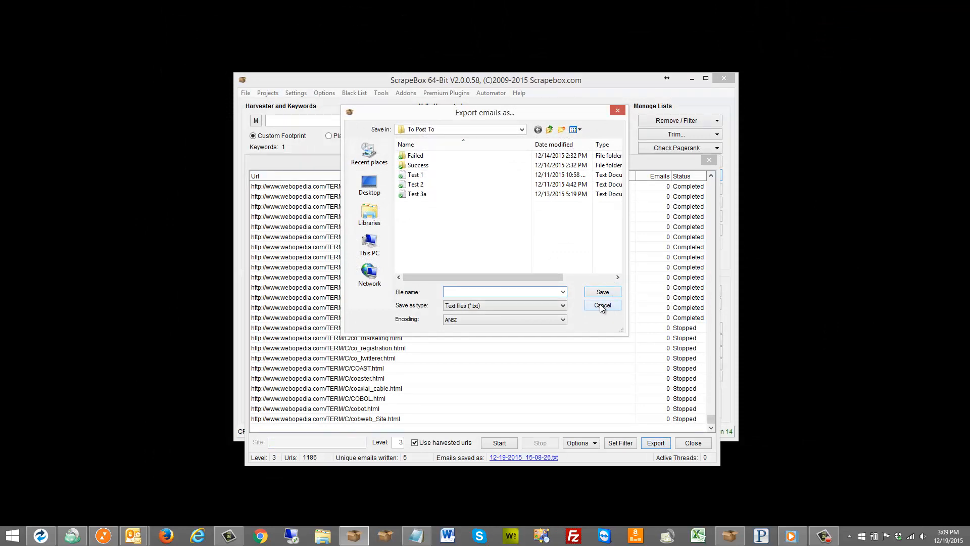
click(602, 305)
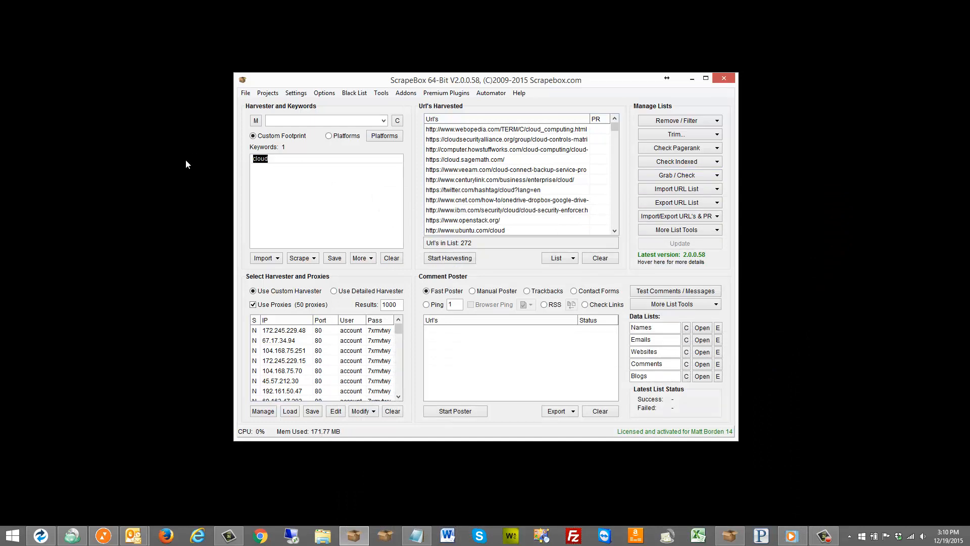
Replace the harvester keyword 'cloud' with 'car insurance, la ca'.
text(hosting)
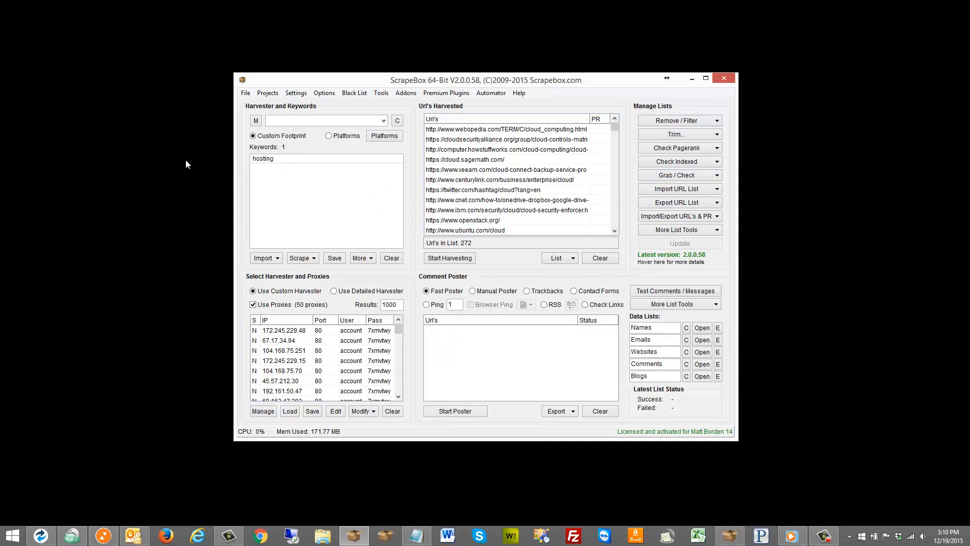
text(c)
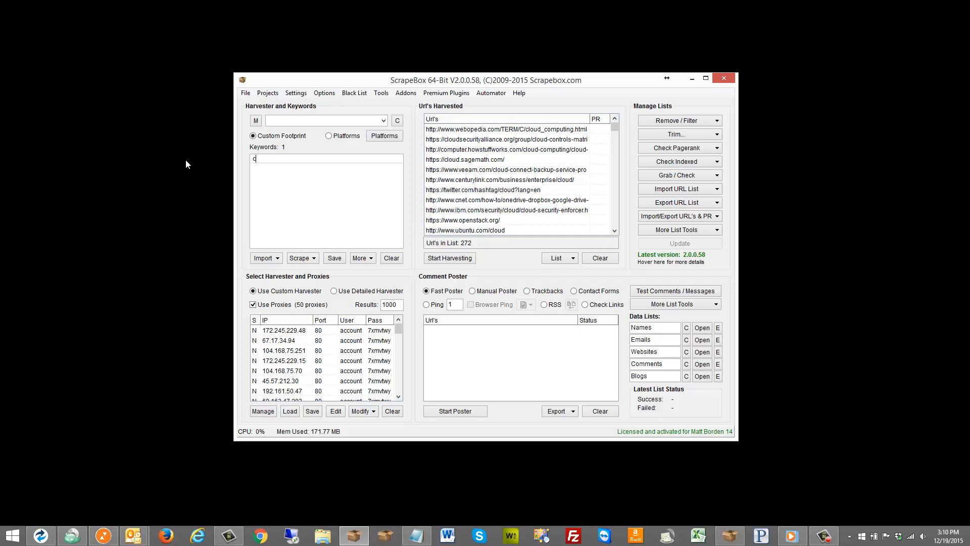
text(ar insurance)
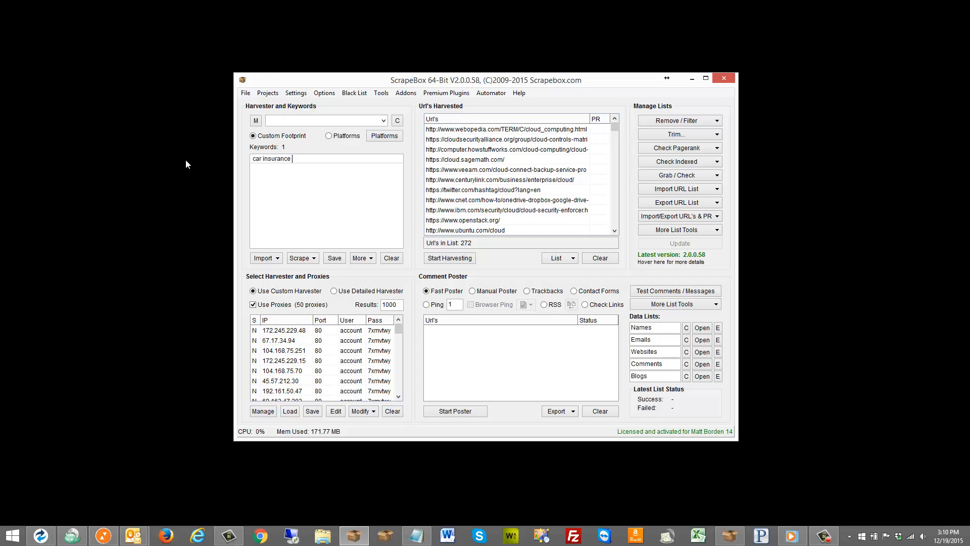
text(, lo)
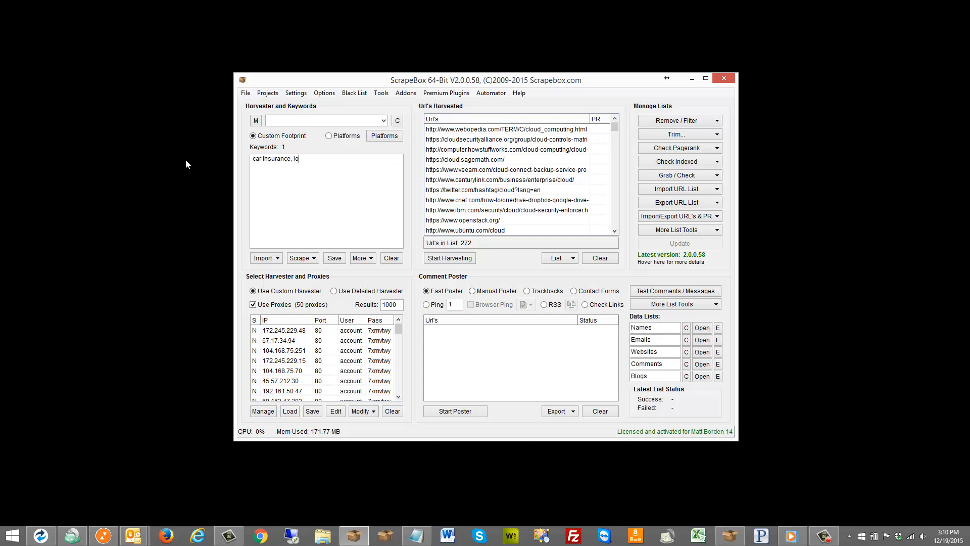
text(a c)
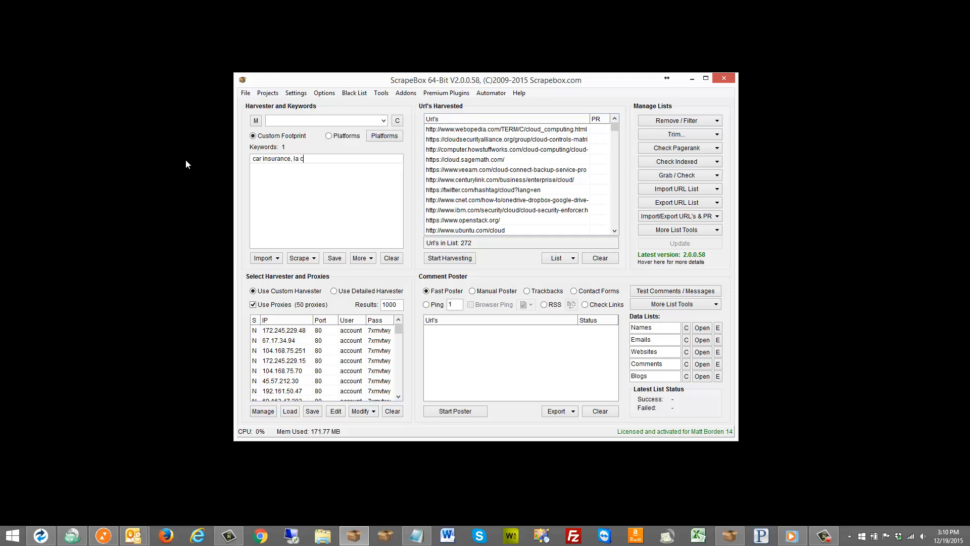
text(a)
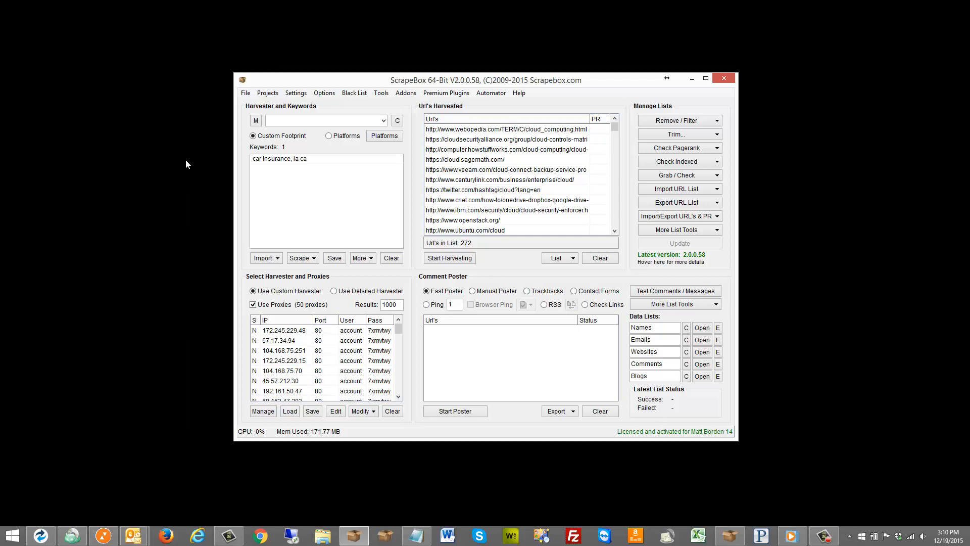